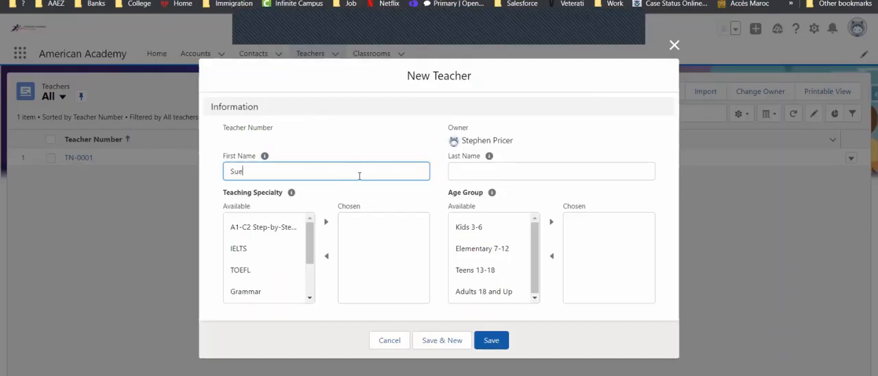
- Enter last name Smith, add IELTS and Kids 3-6 to Chosen, and save the teacher
text(Smith)
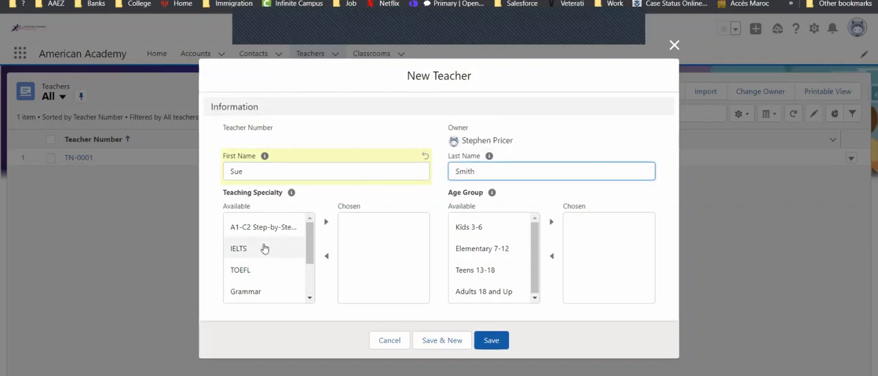
click(326, 222)
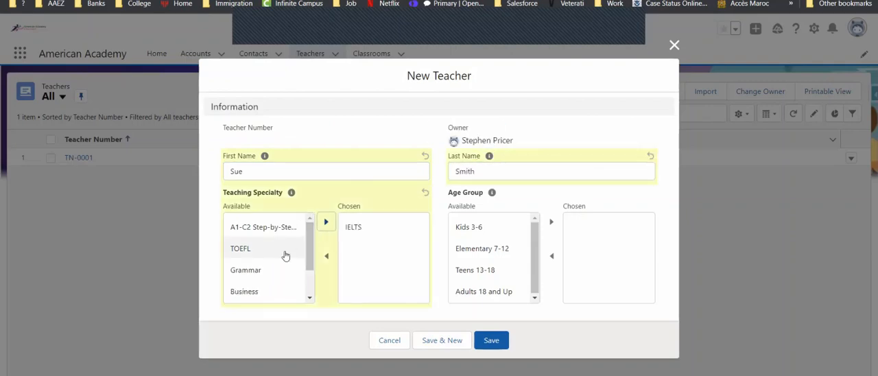
click(245, 269)
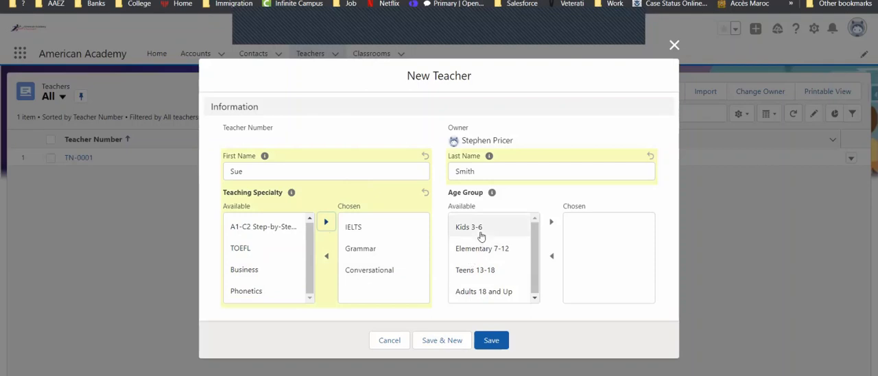
click(469, 226)
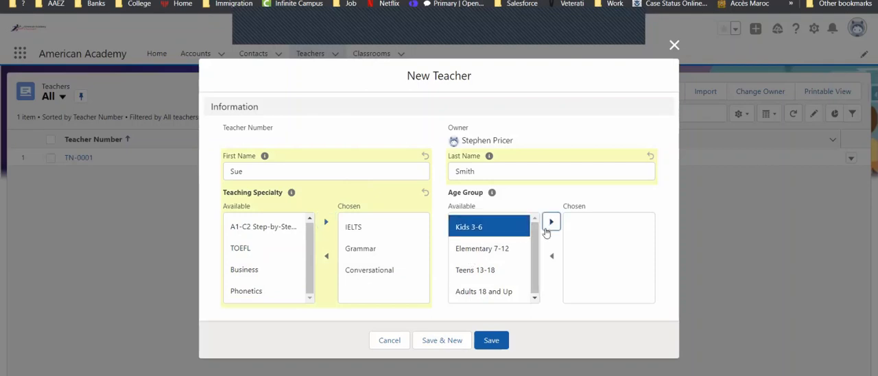
click(552, 221)
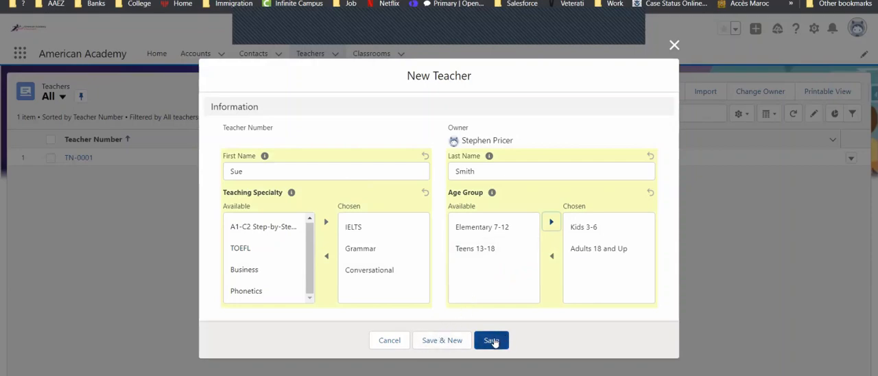
click(491, 339)
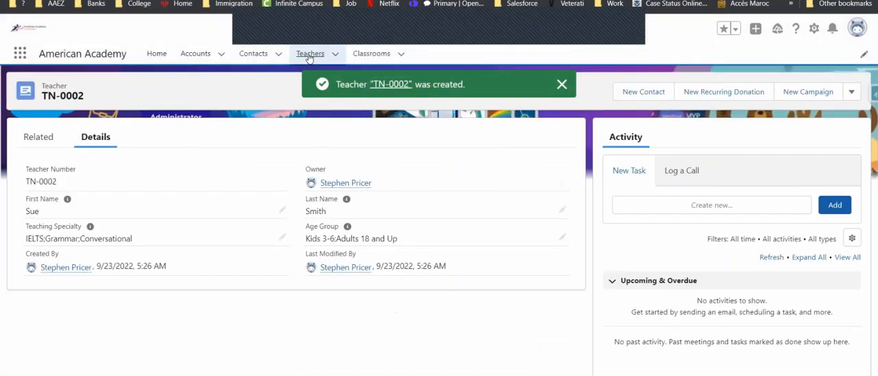
- Open teacher TN-0002 from the Teachers list, then return to the list
click(310, 54)
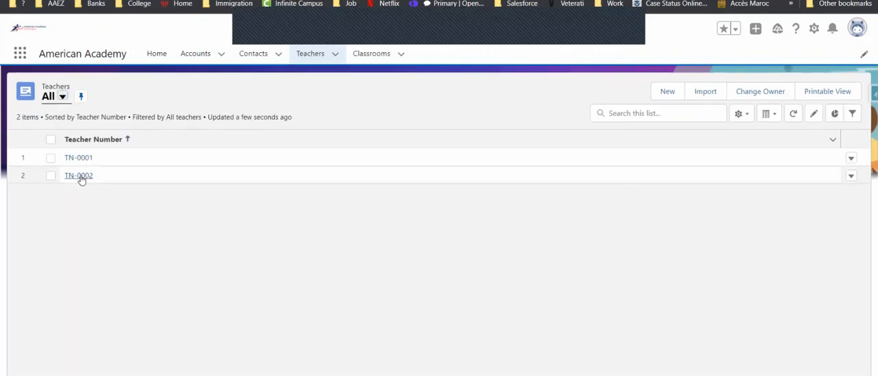
mouse_move(83, 182)
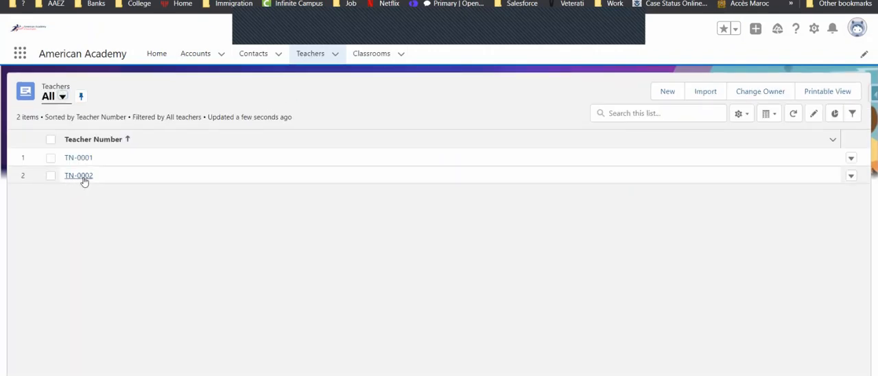
mouse_move(83, 179)
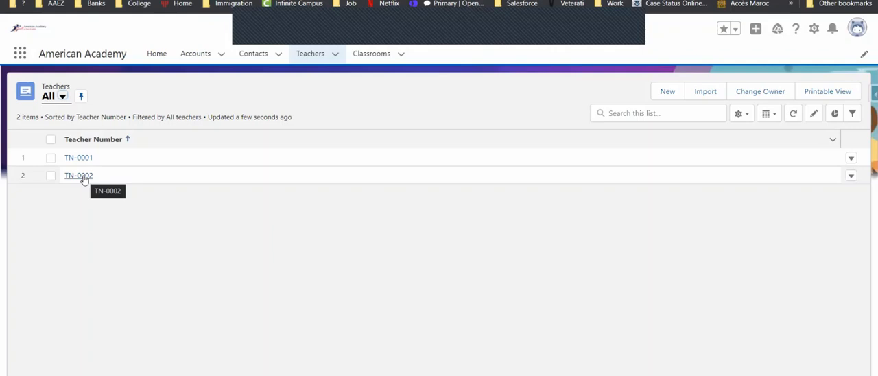
click(78, 176)
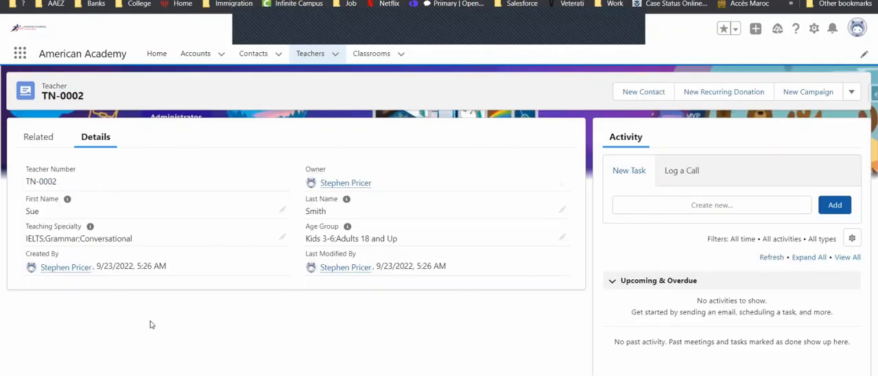
mouse_move(87, 202)
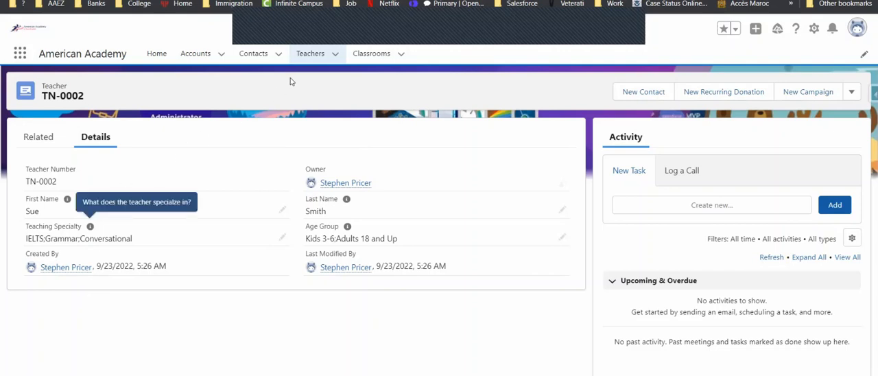
mouse_move(291, 81)
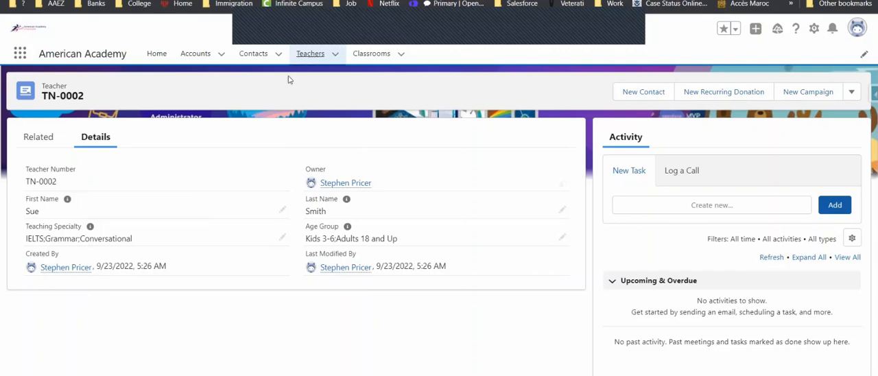
click(309, 53)
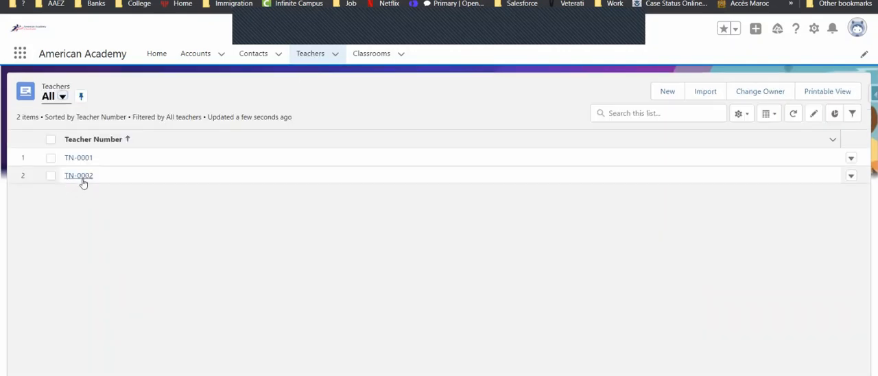
mouse_move(90, 183)
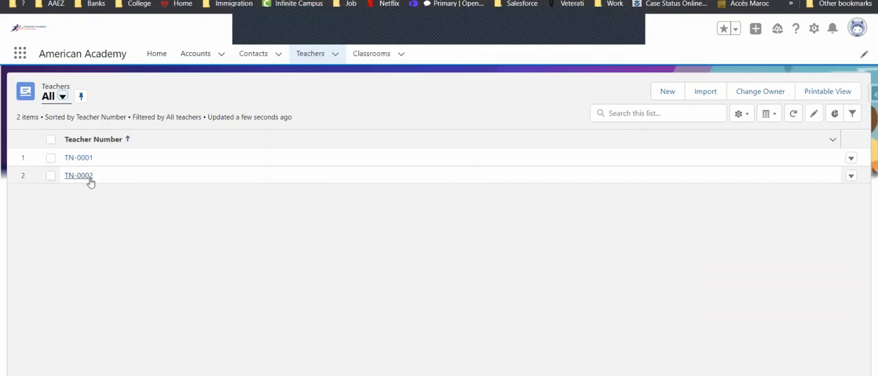
mouse_move(91, 177)
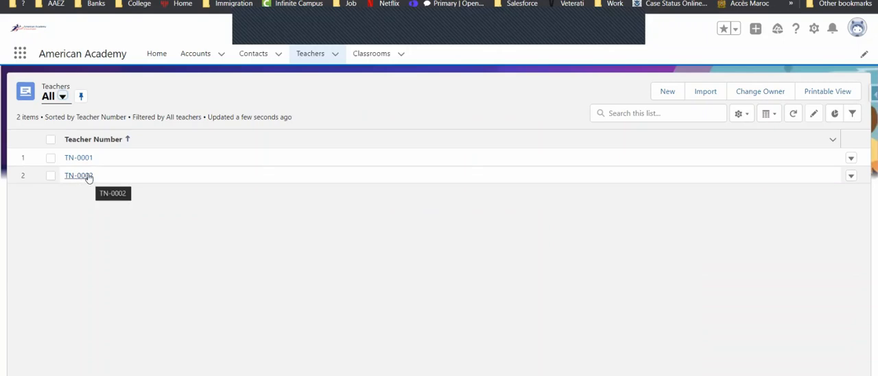
mouse_move(69, 183)
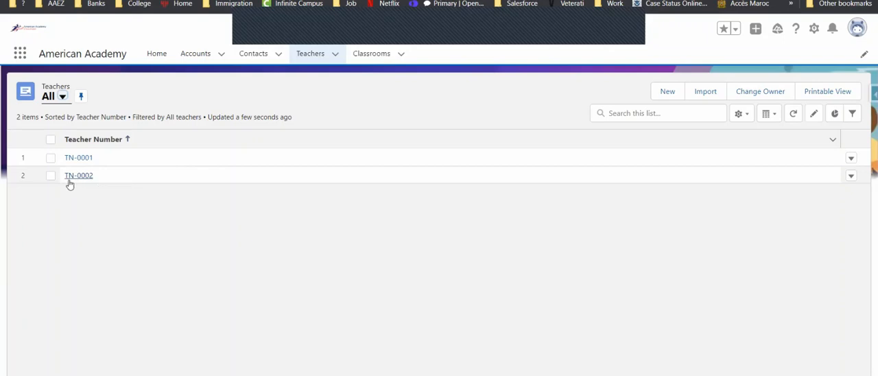
mouse_move(130, 181)
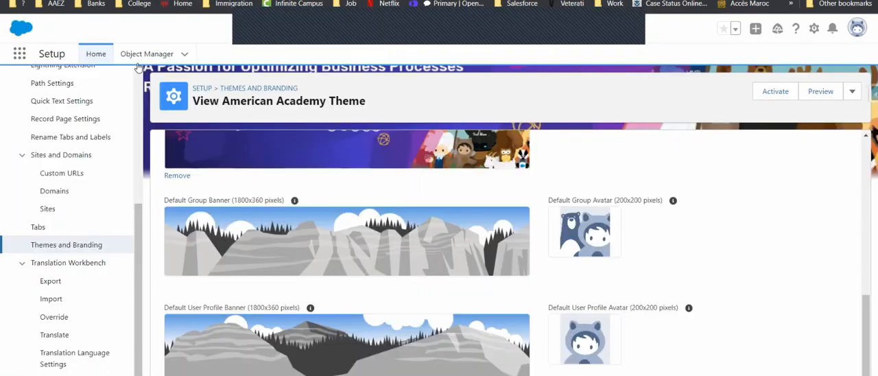
- Go to the Teacher object's Fields & Relationships page and scroll through it
click(183, 54)
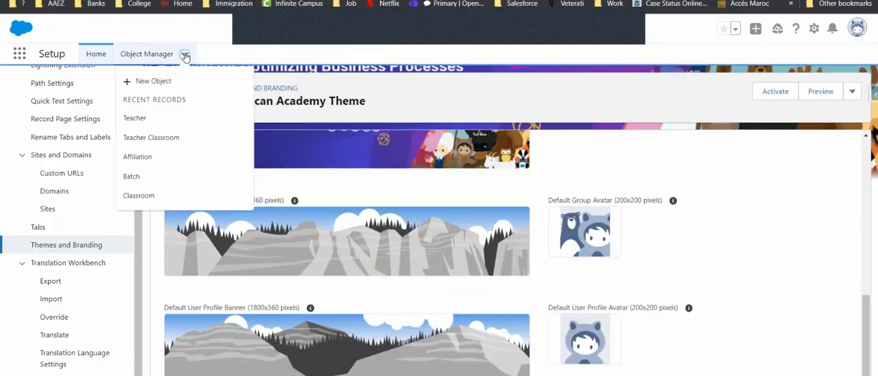
mouse_move(141, 118)
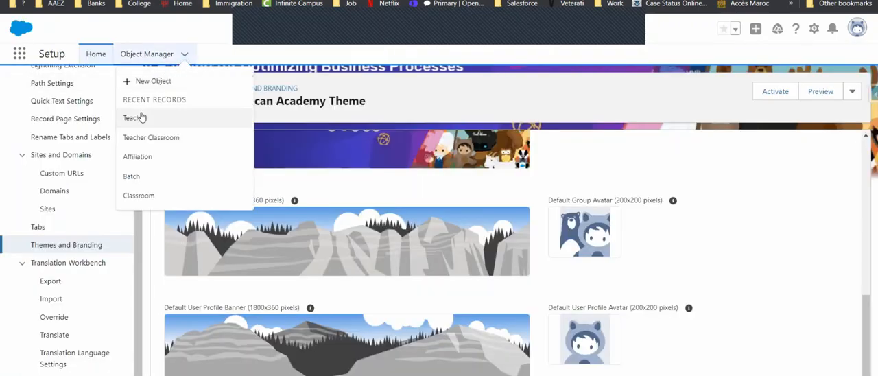
click(132, 118)
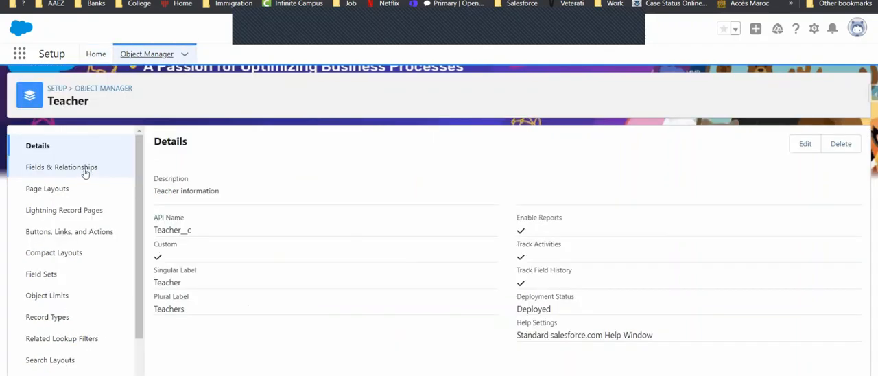
click(61, 166)
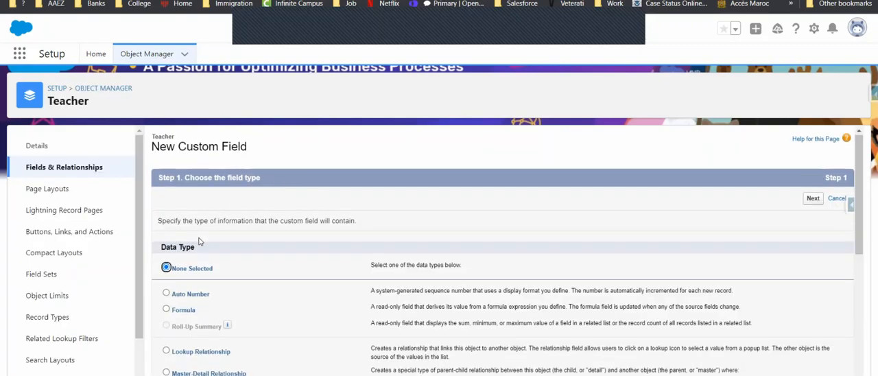
scroll(down, 3)
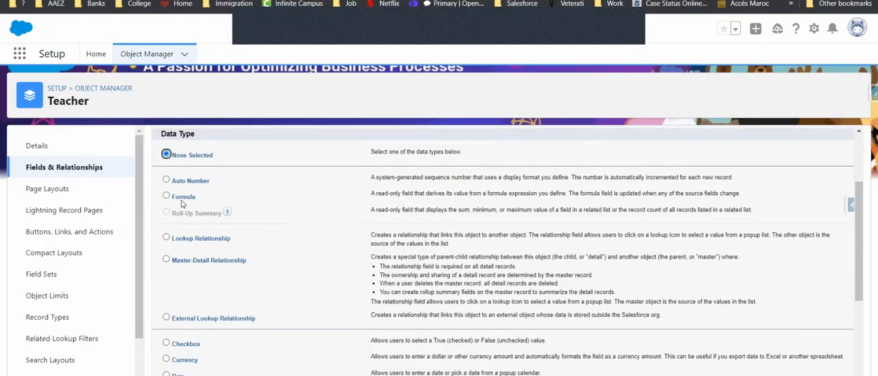
scroll(down, 3)
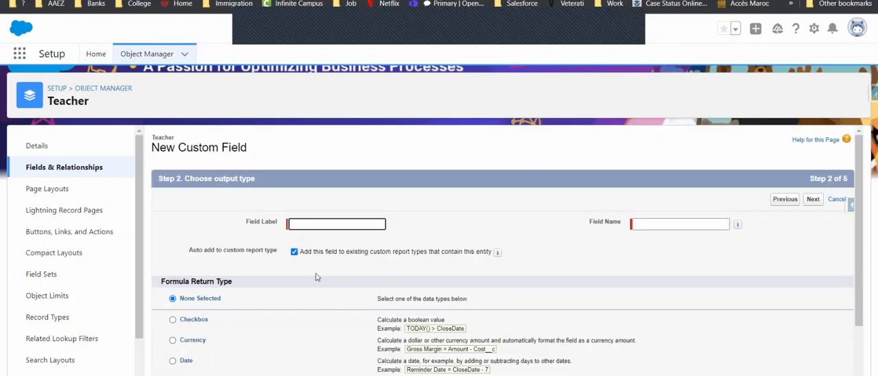
- Label the field Teacher's Name and choose Text as the formula return type
click(336, 224)
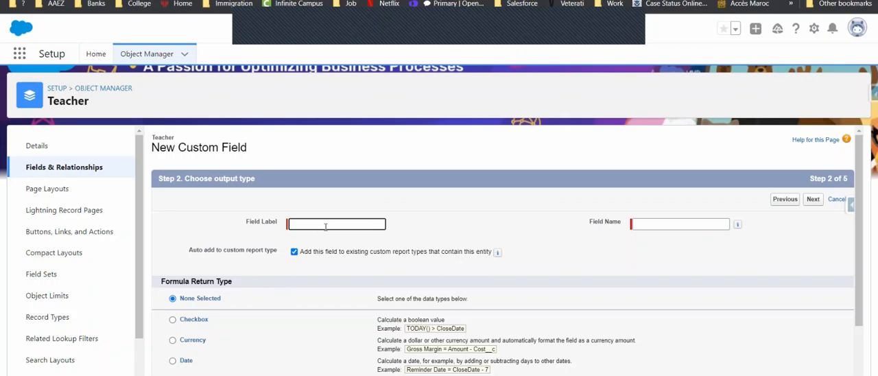
text(Teacher's Name)
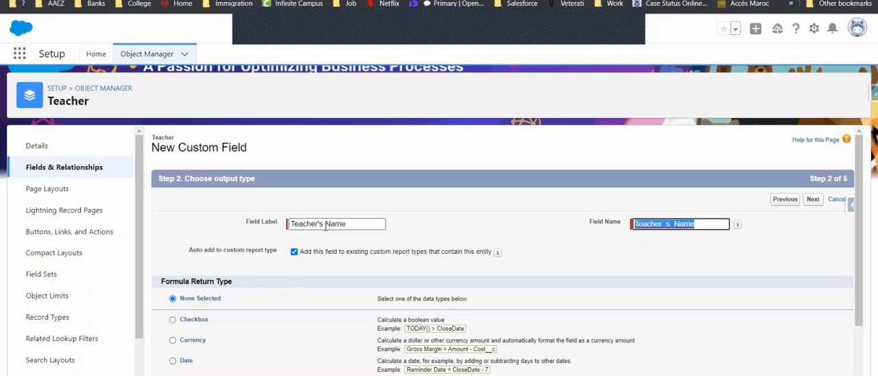
scroll(down, 3)
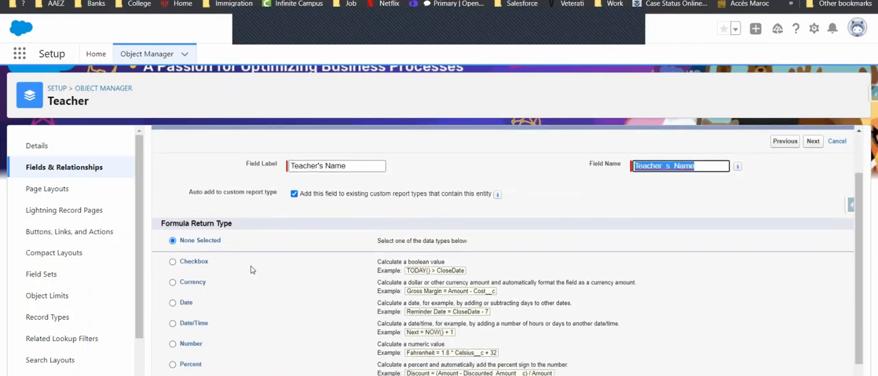
click(172, 329)
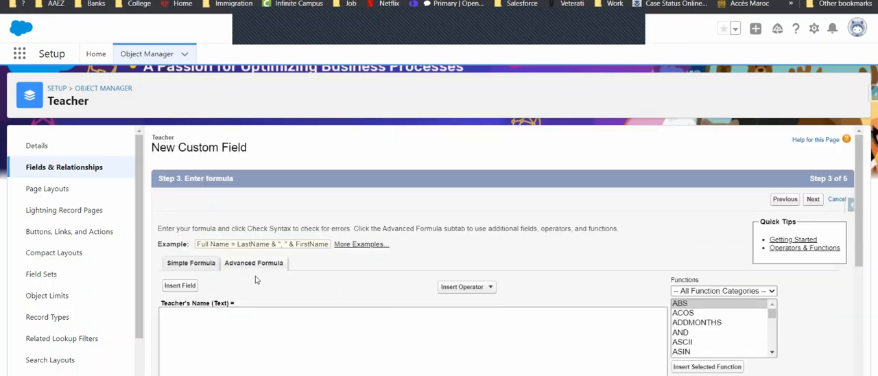
- In the Advanced Formula editor, insert the Teacher Number field into the formula
click(228, 327)
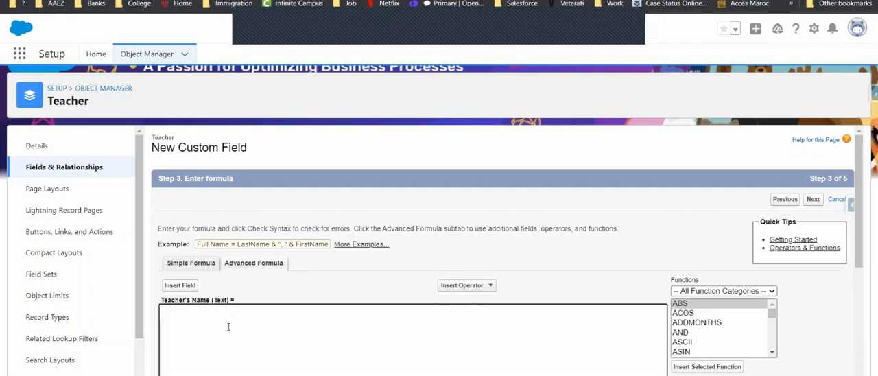
click(180, 286)
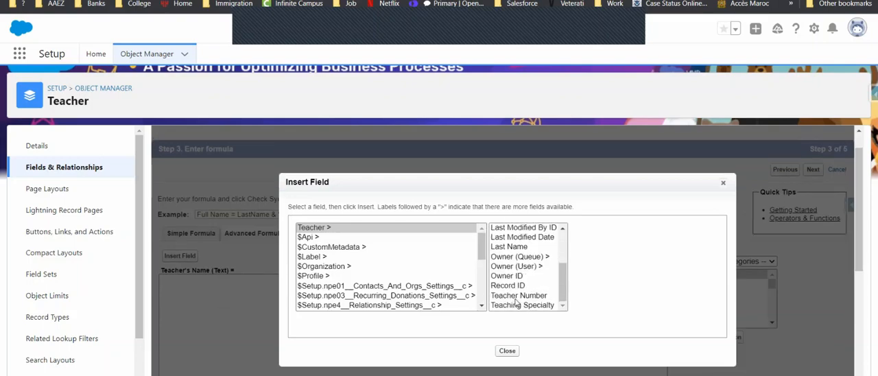
click(519, 295)
text(Name +)
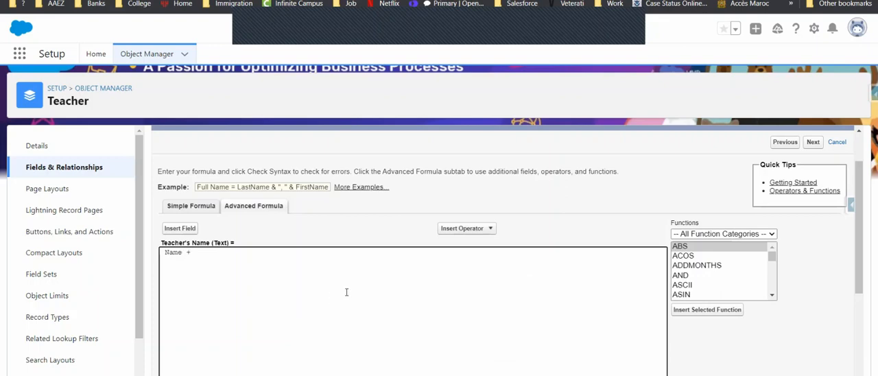
click(467, 228)
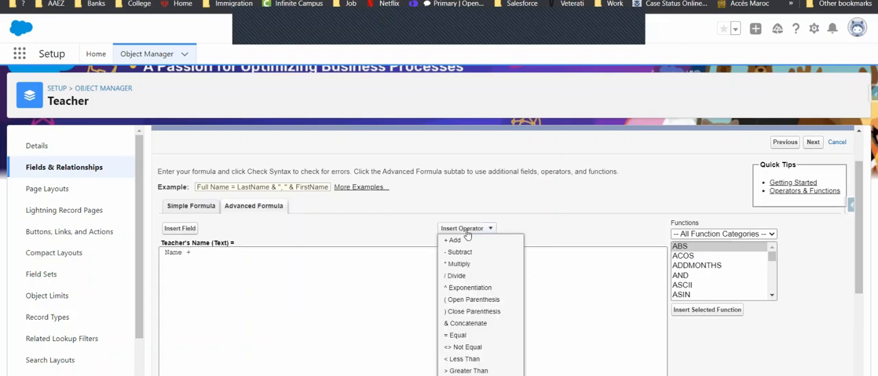
mouse_move(471, 299)
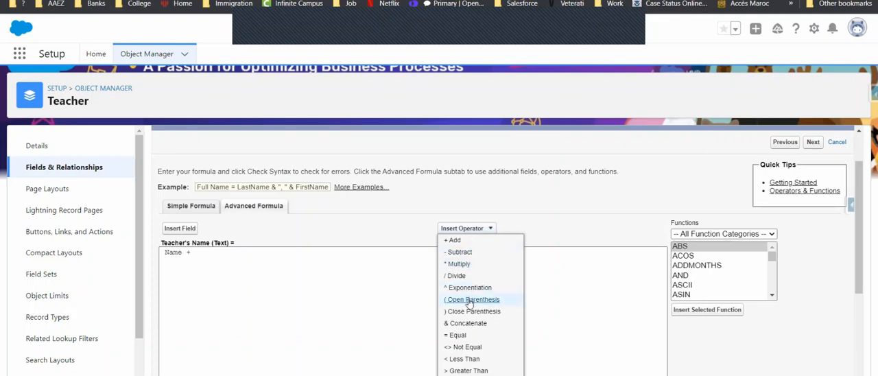
scroll(down, 3)
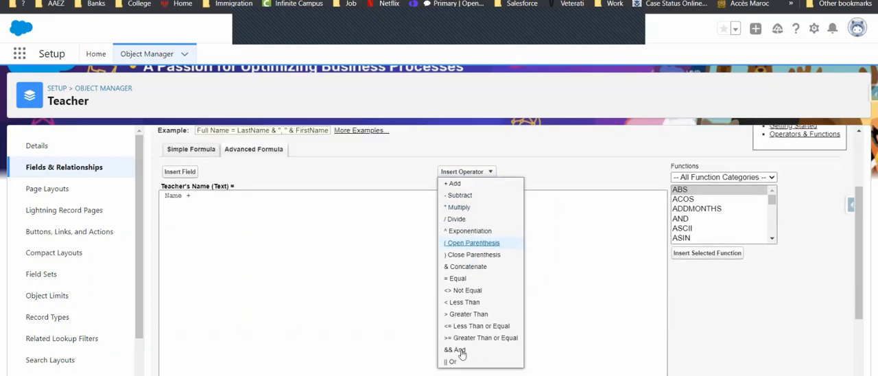
mouse_move(458, 350)
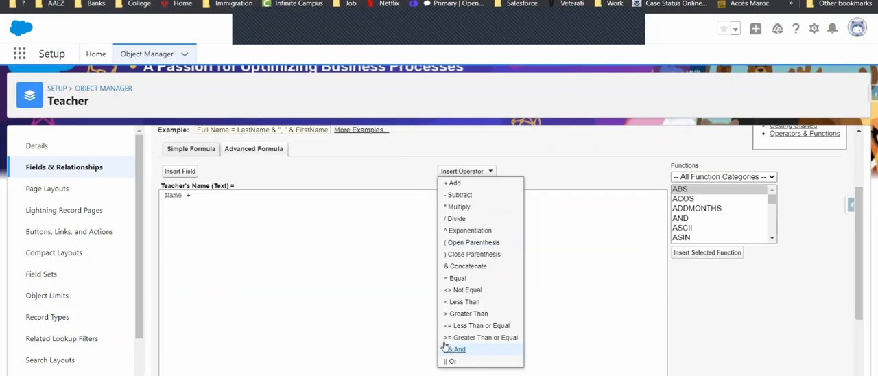
mouse_move(483, 271)
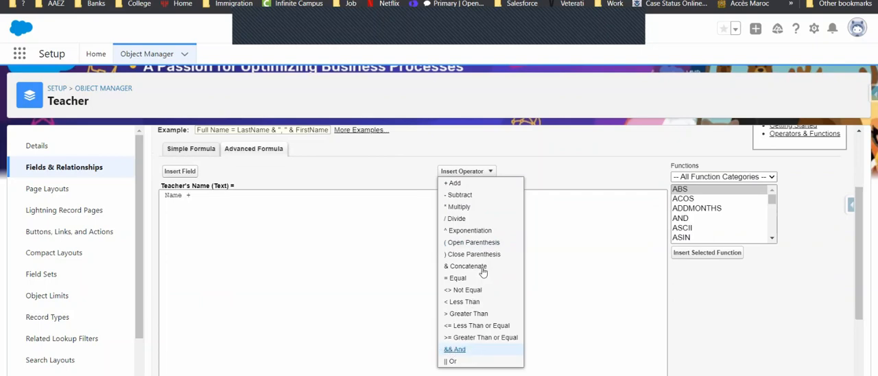
mouse_move(465, 266)
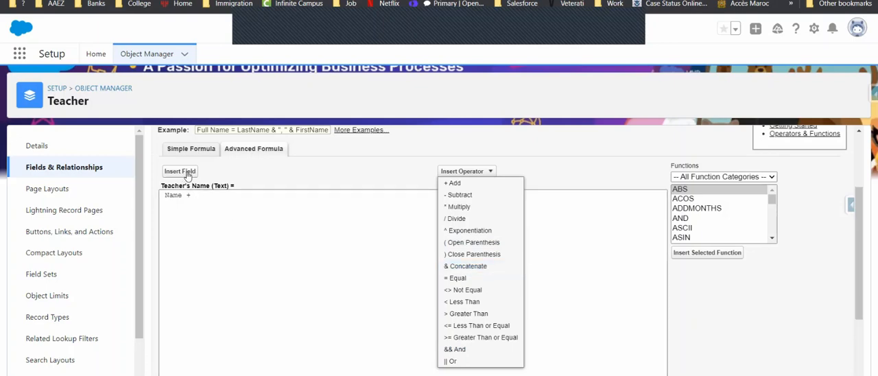
mouse_move(330, 218)
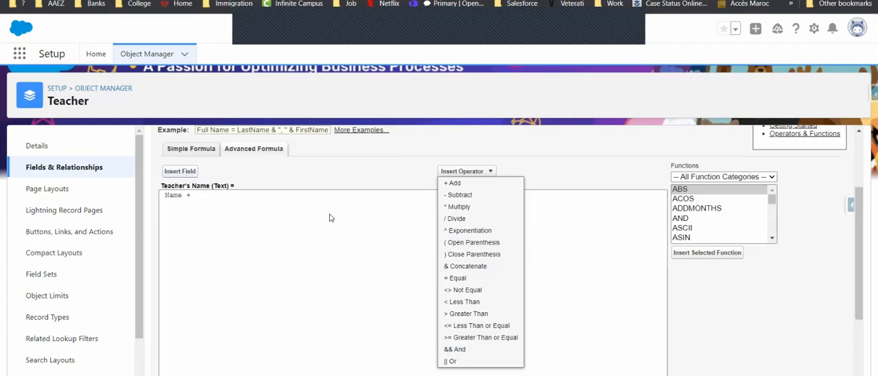
- Append First_Name__c, a +, and Last_Name__c to the formula
click(180, 171)
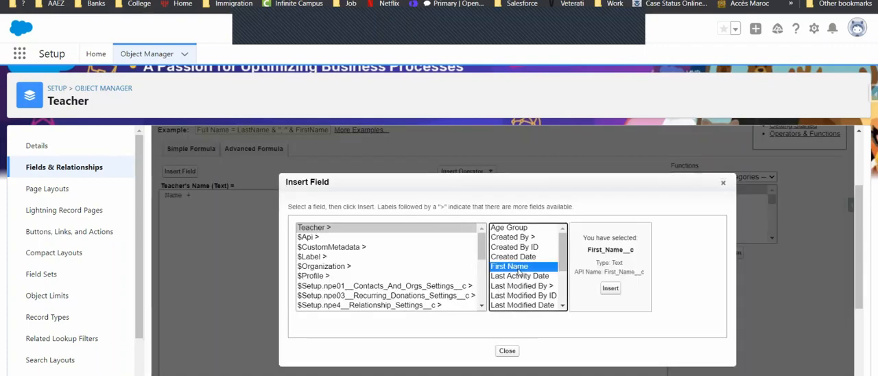
click(610, 288)
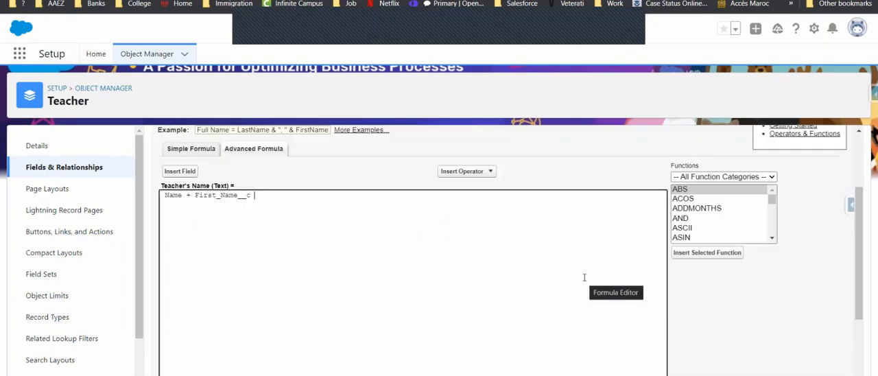
text(+)
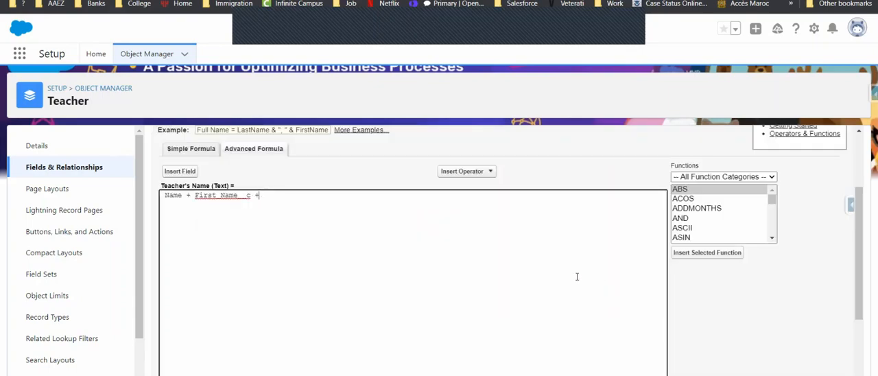
click(180, 170)
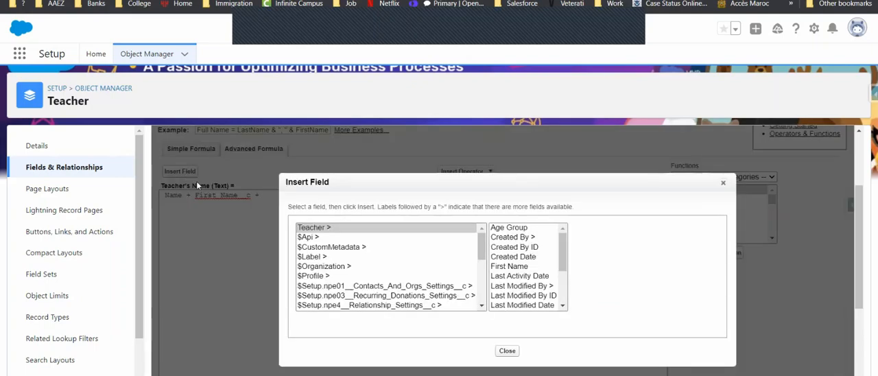
scroll(down, 3)
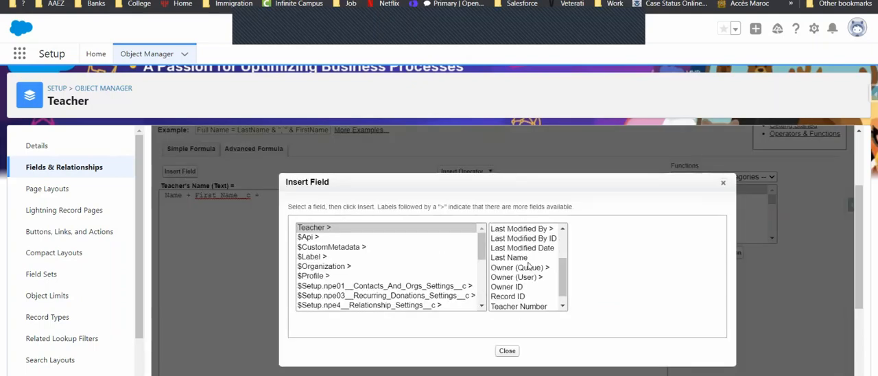
click(509, 258)
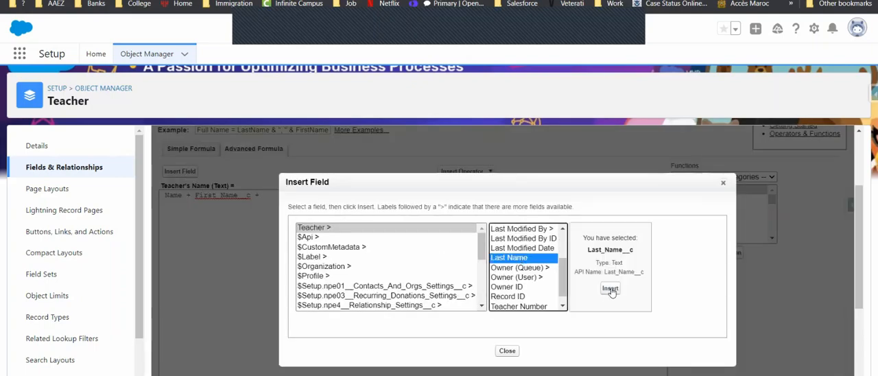
click(610, 289)
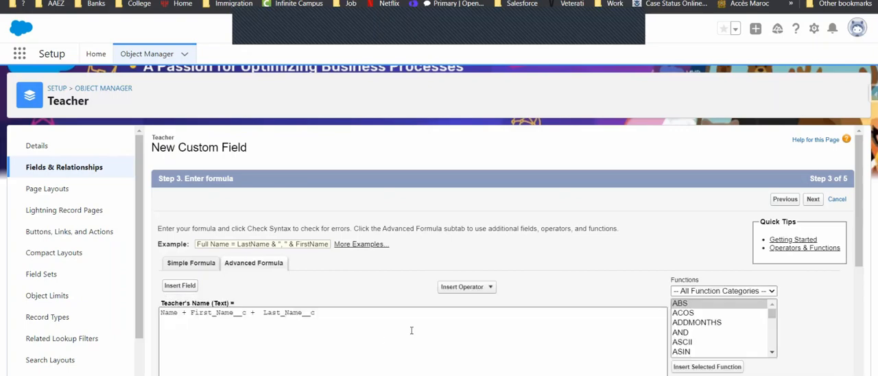
- Scroll down the formula wizard to the syntax check and field-level security step
scroll(down, 3)
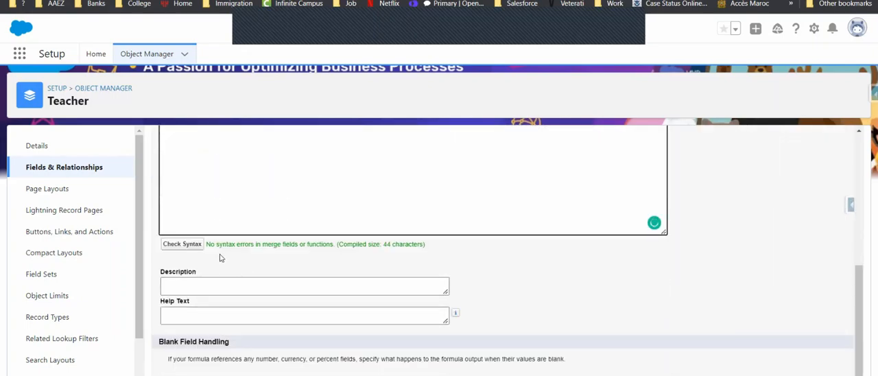
scroll(down, 3)
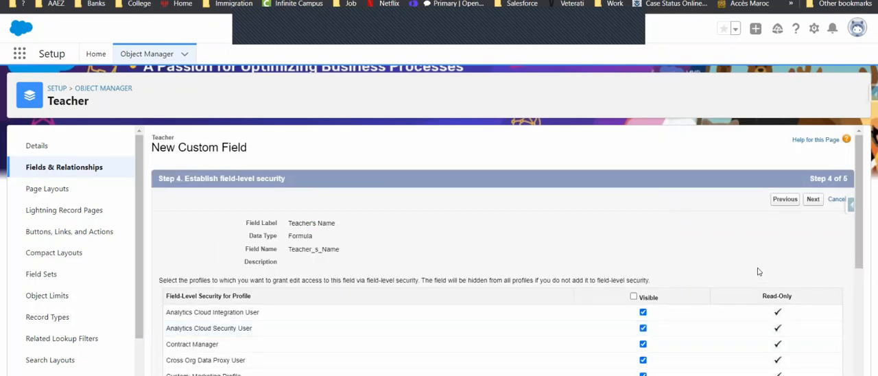
scroll(down, 3)
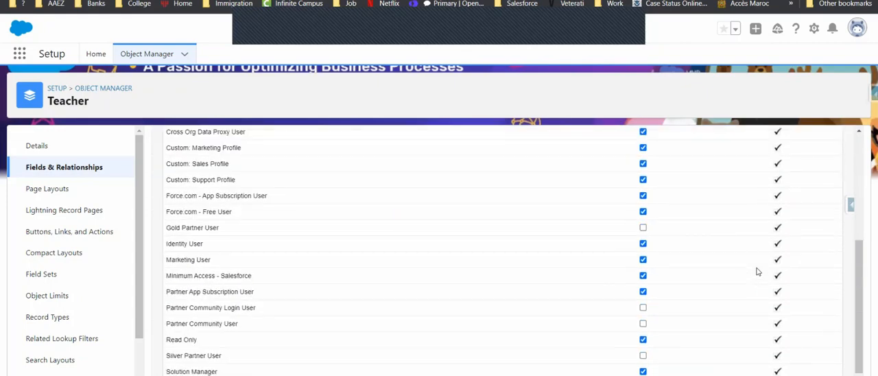
scroll(down, 3)
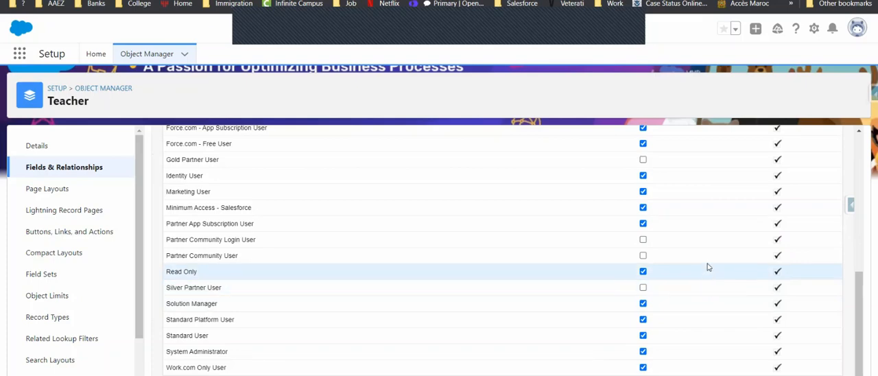
mouse_move(711, 239)
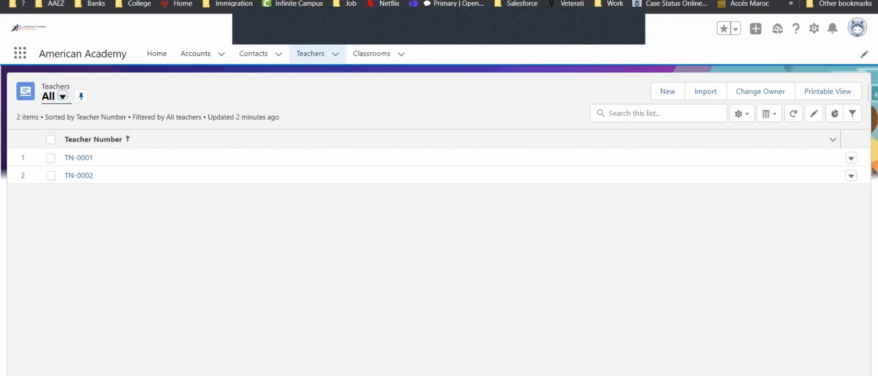
- Refresh the All Teachers list and open record TN-0002
click(798, 113)
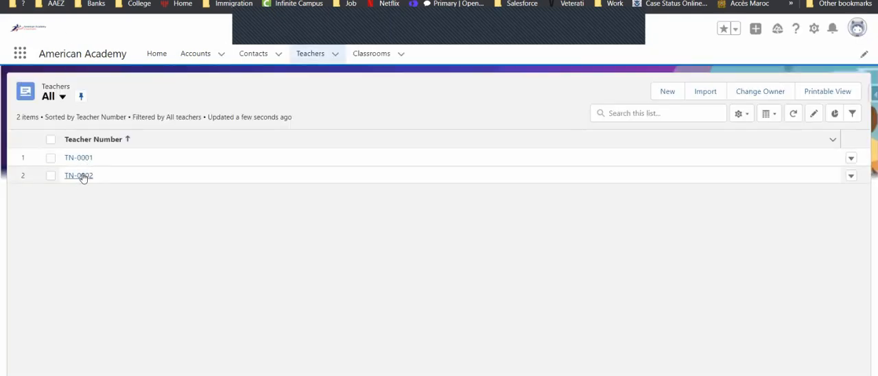
click(78, 175)
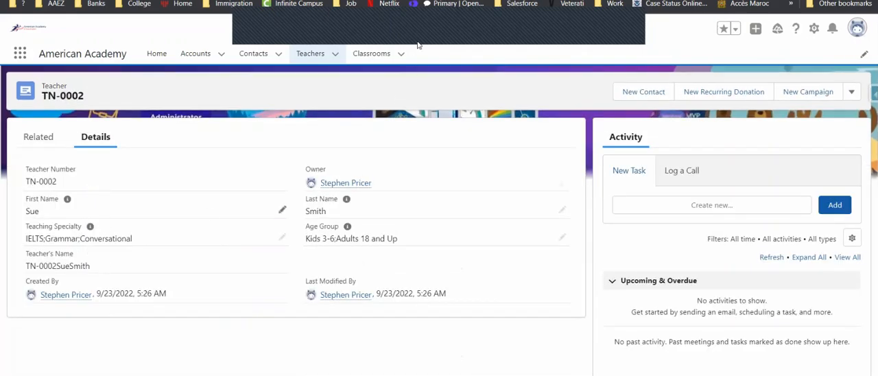
mouse_move(347, 26)
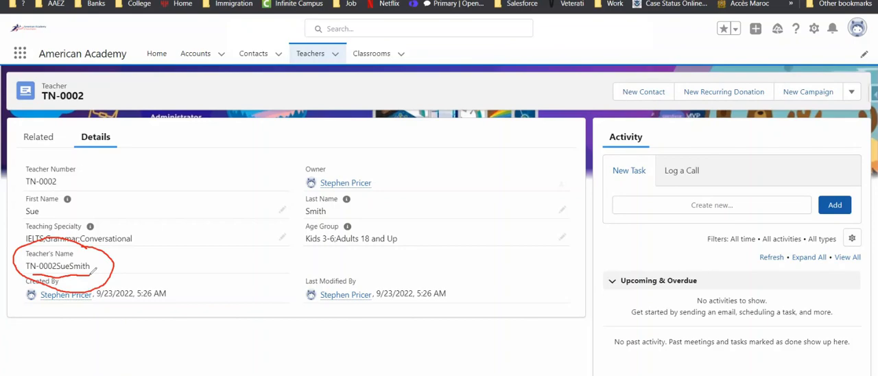
mouse_move(251, 25)
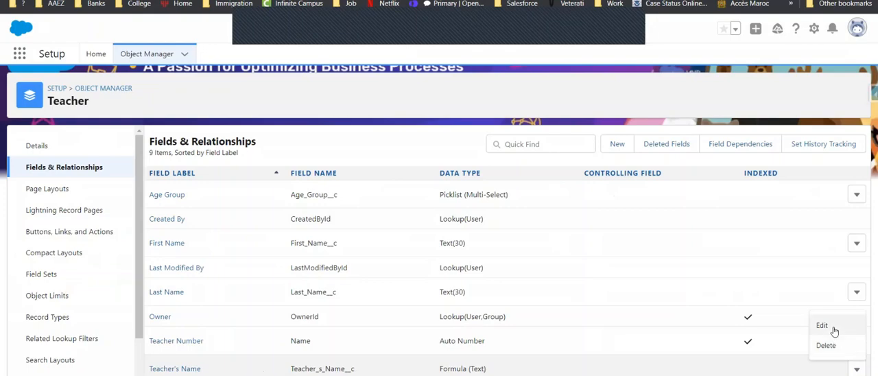
- Edit Teacher's Name and enter the description 'Teacher number and Teacher's name'
click(822, 325)
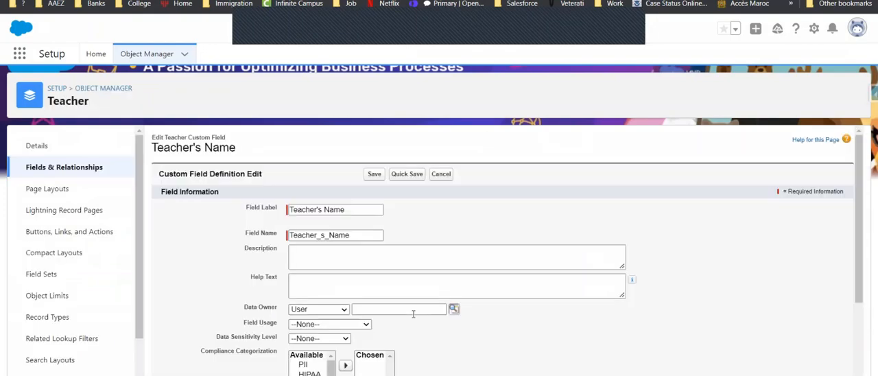
triple_click(333, 209)
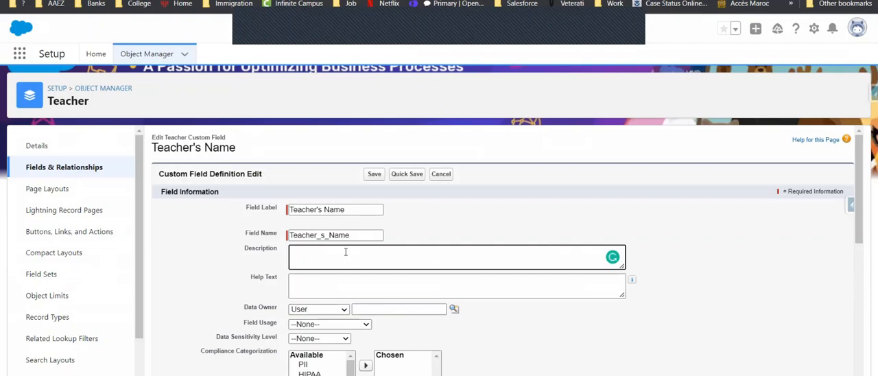
text(Teacher number and Teacher's name)
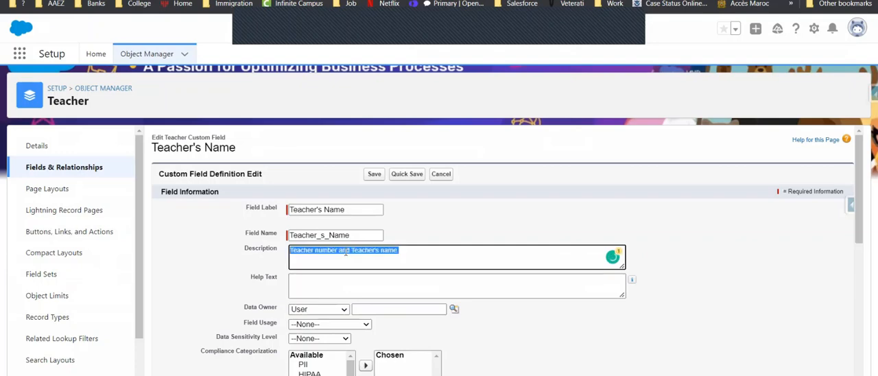
text(Teacher number and Teacher's name)
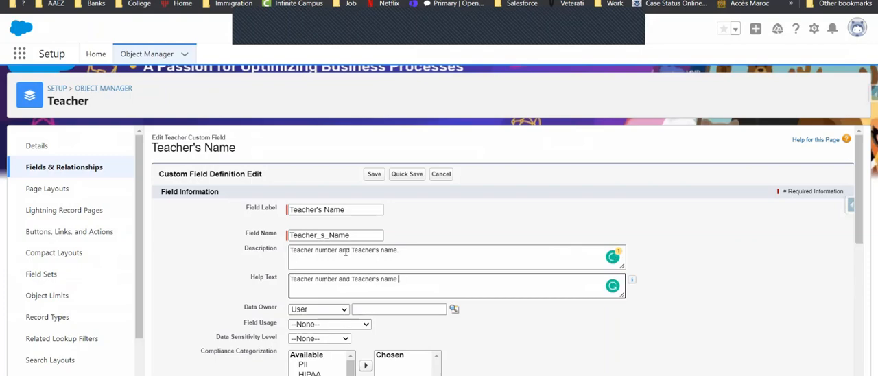
scroll(down, 3)
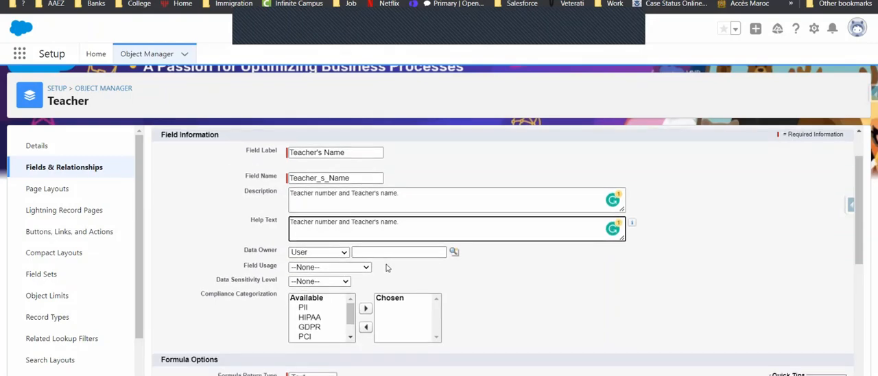
scroll(down, 3)
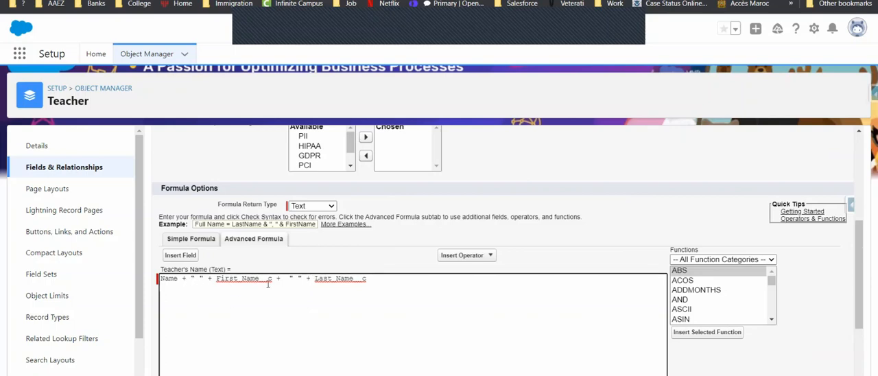
- Scroll down the Teacher's Name edit page to the Advanced Formula box
scroll(down, 3)
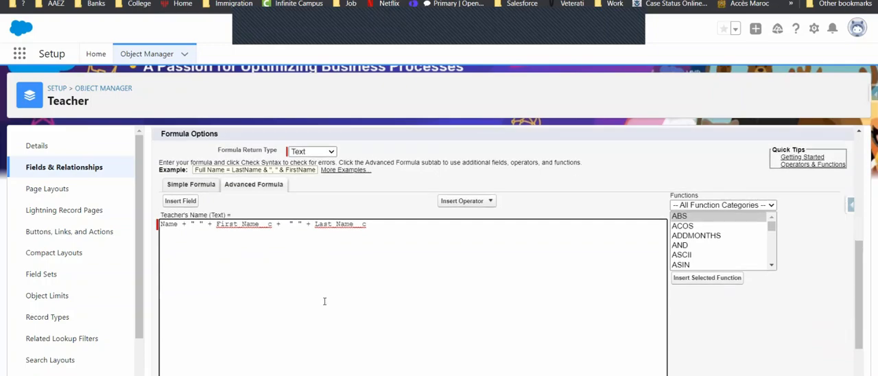
scroll(down, 3)
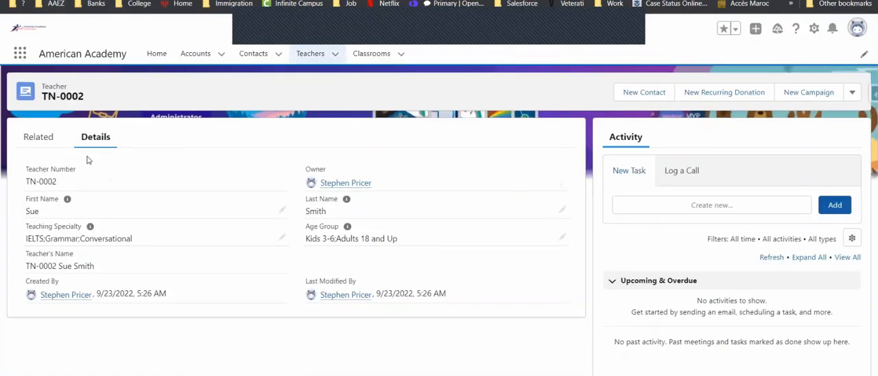
mouse_move(342, 45)
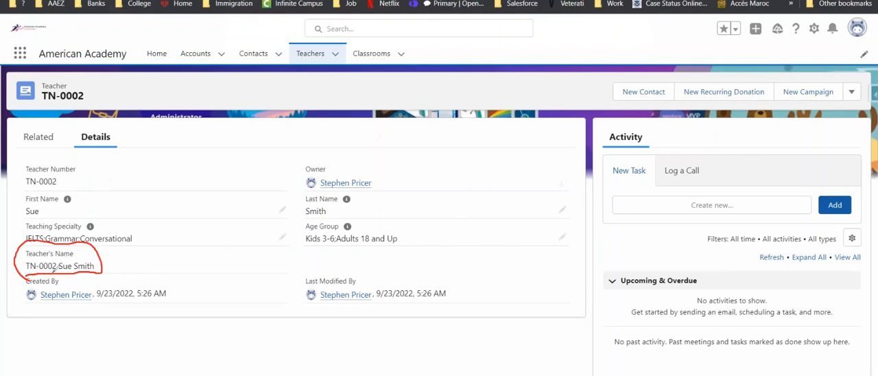
mouse_move(139, 276)
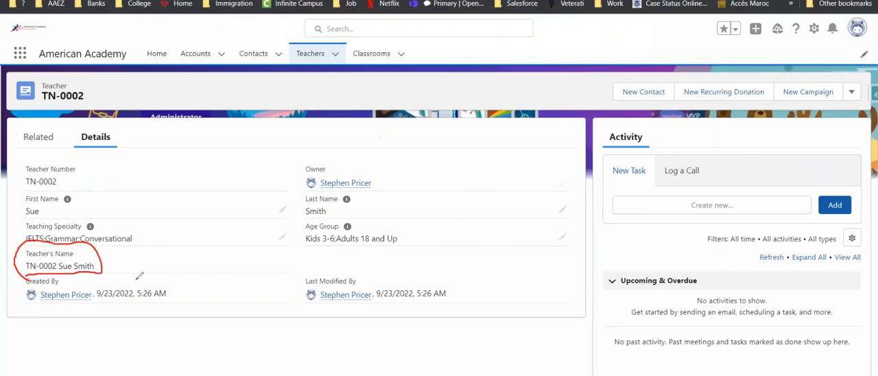